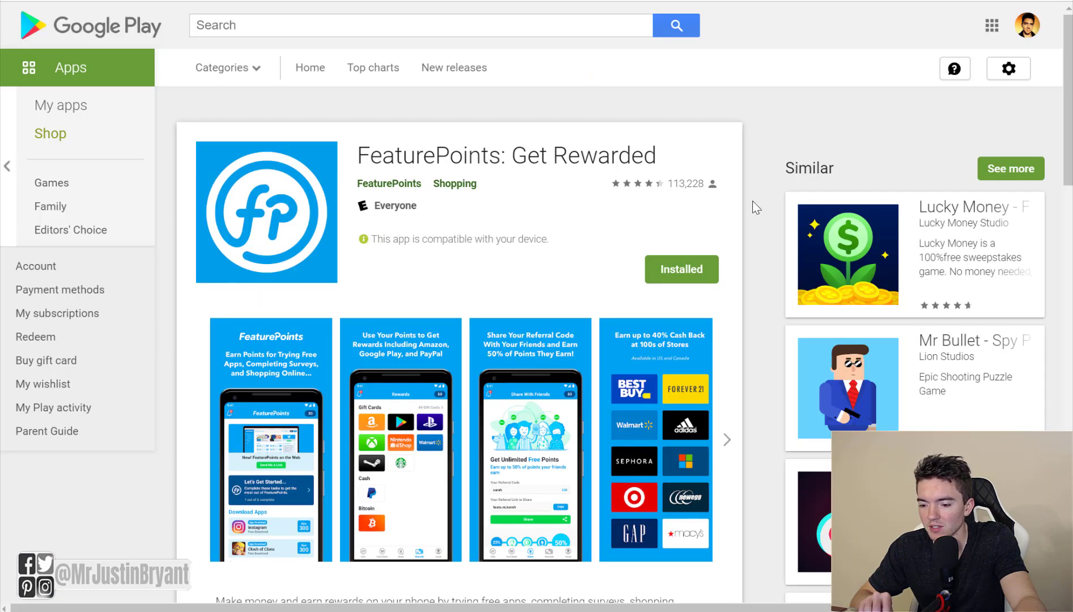
View the first FeaturePoints screenshot at full size
click(270, 440)
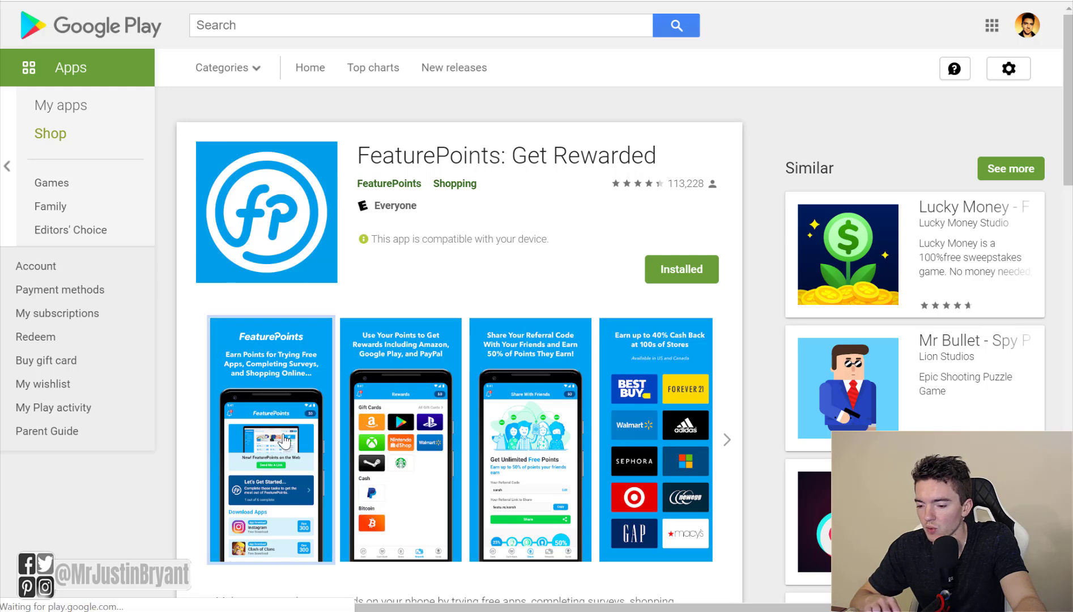
click(270, 438)
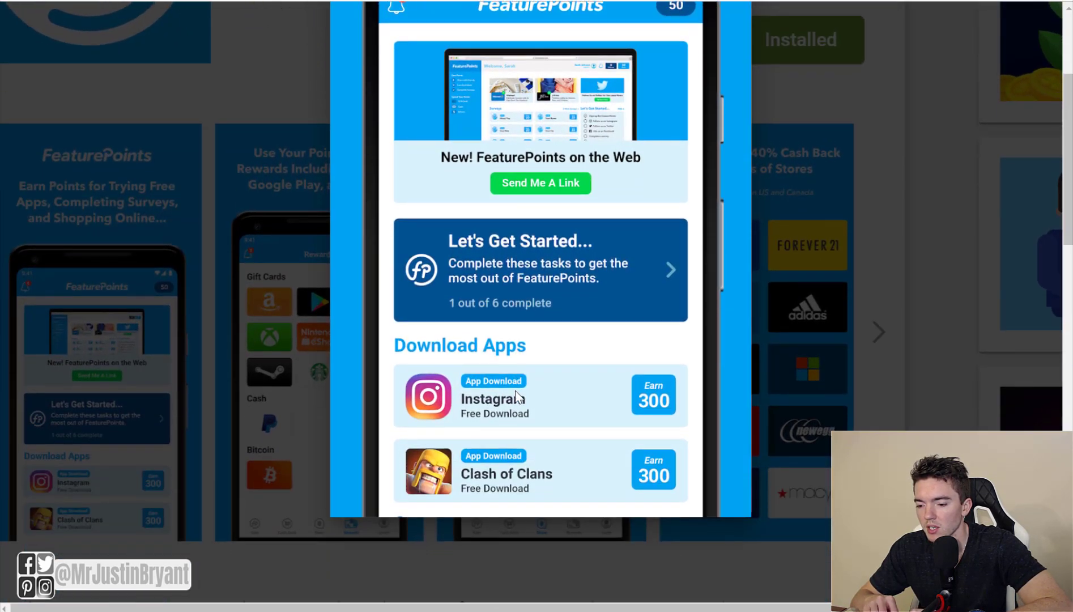
mouse_move(630, 434)
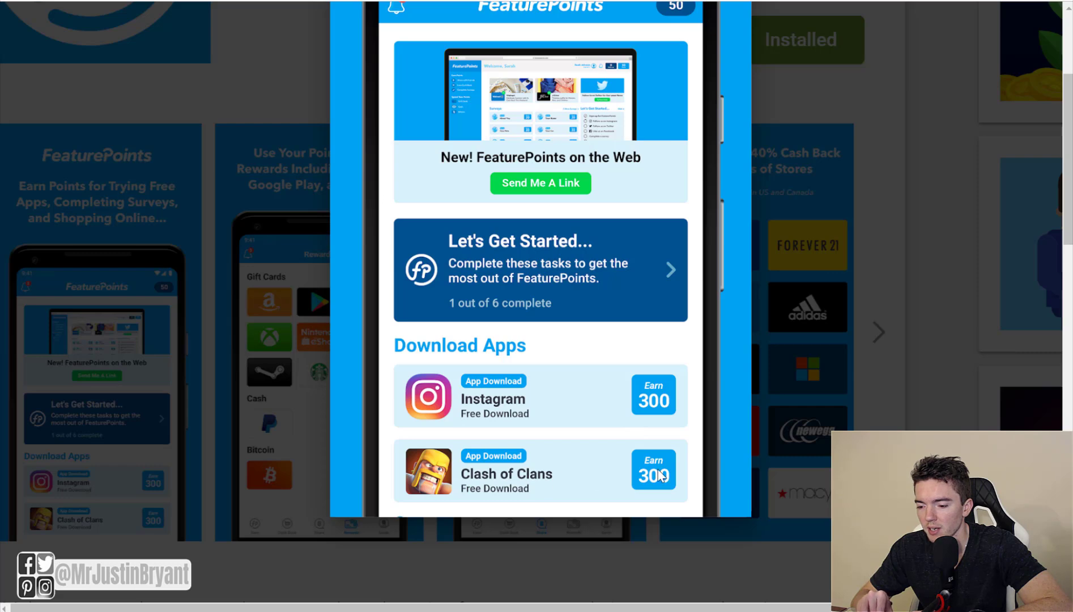
mouse_move(651, 452)
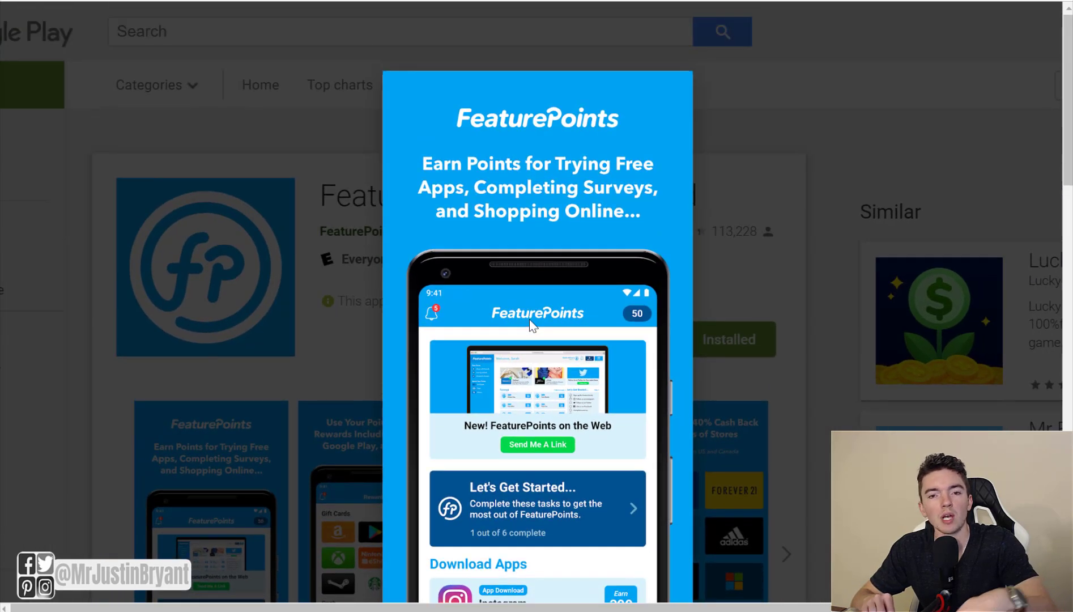
scroll(down, 3)
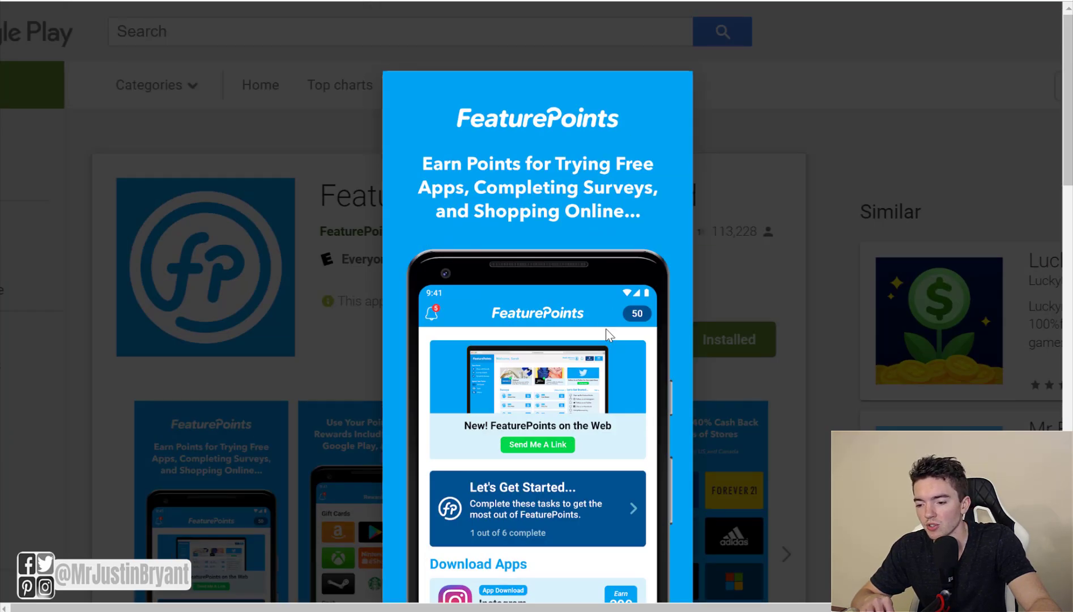
mouse_move(684, 257)
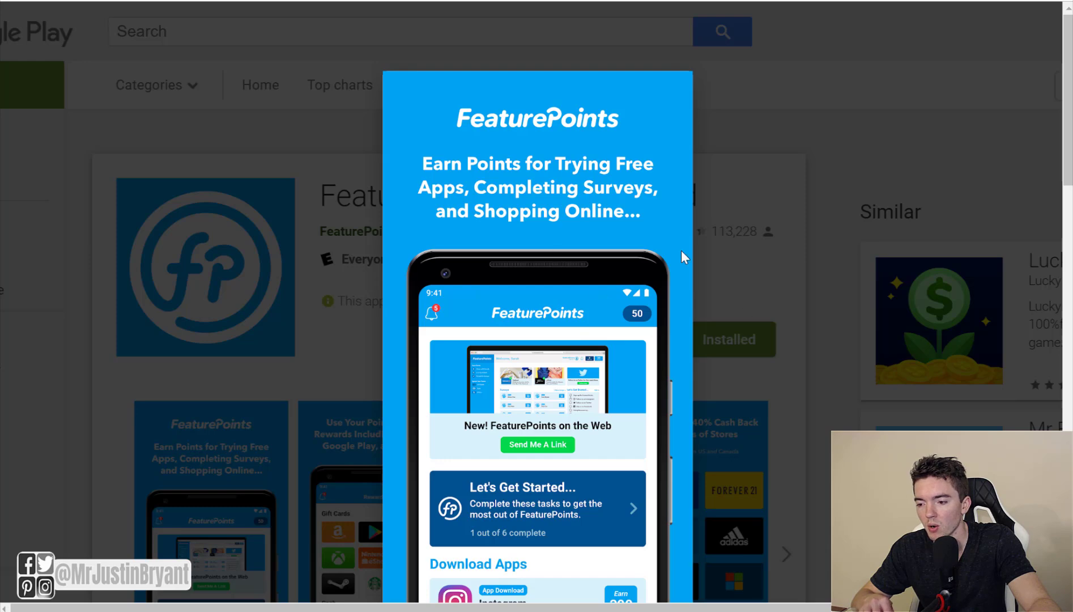
mouse_move(1025, 375)
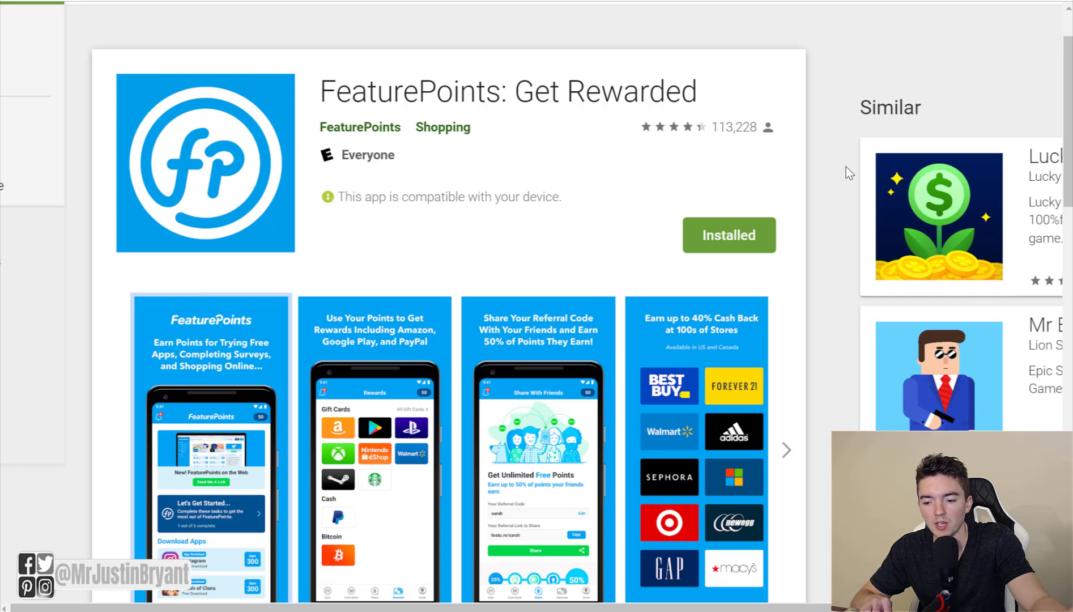
Enlarge the FeaturePoints rewards screenshot, then open the CashPirate - Make & Earn Money listing
click(374, 448)
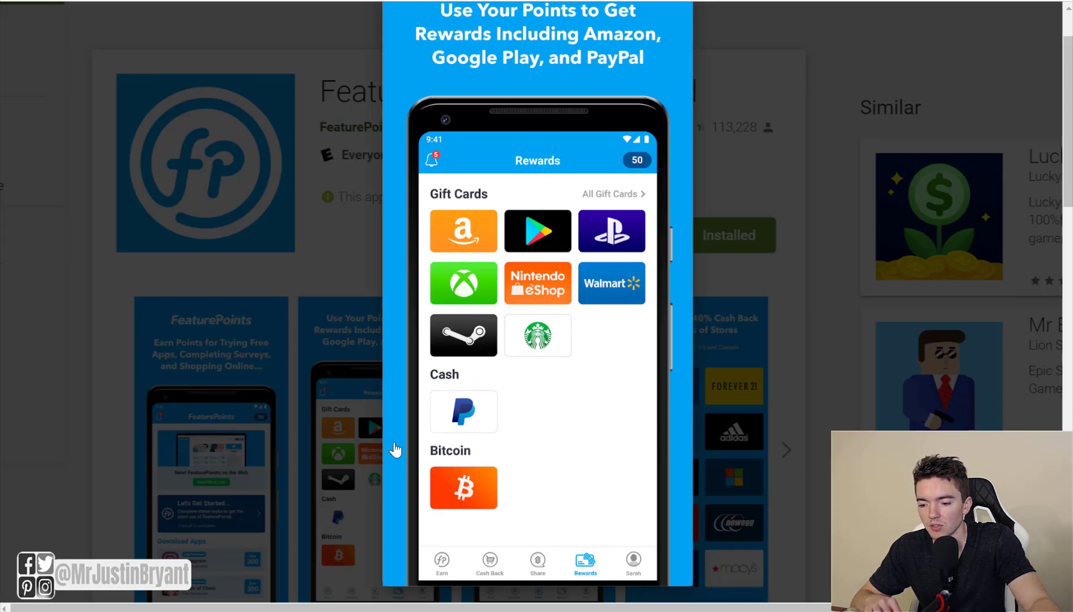
mouse_move(961, 262)
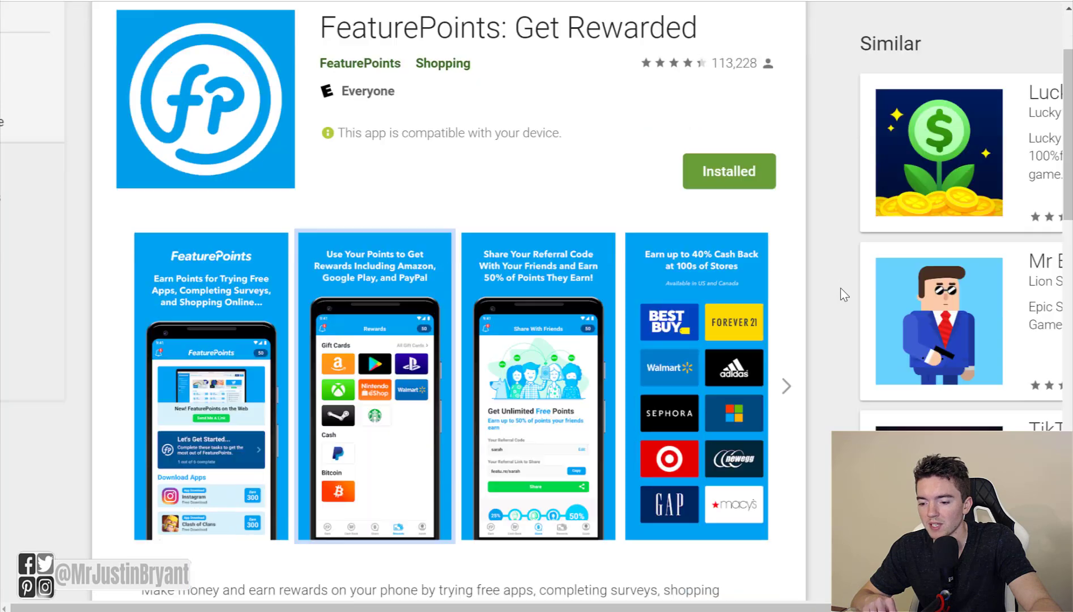
scroll(down, 3)
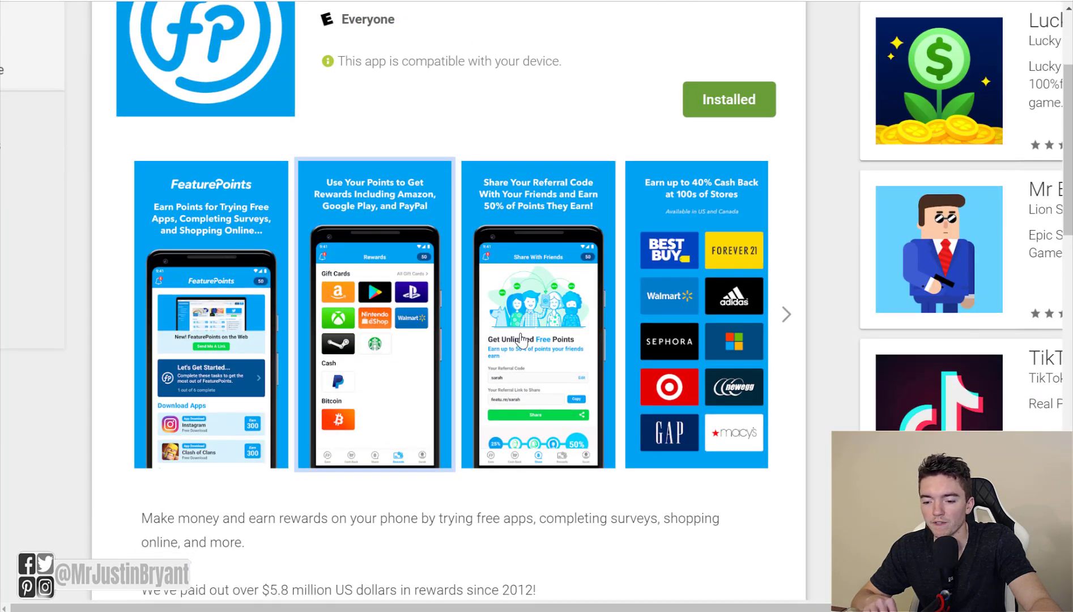
click(537, 314)
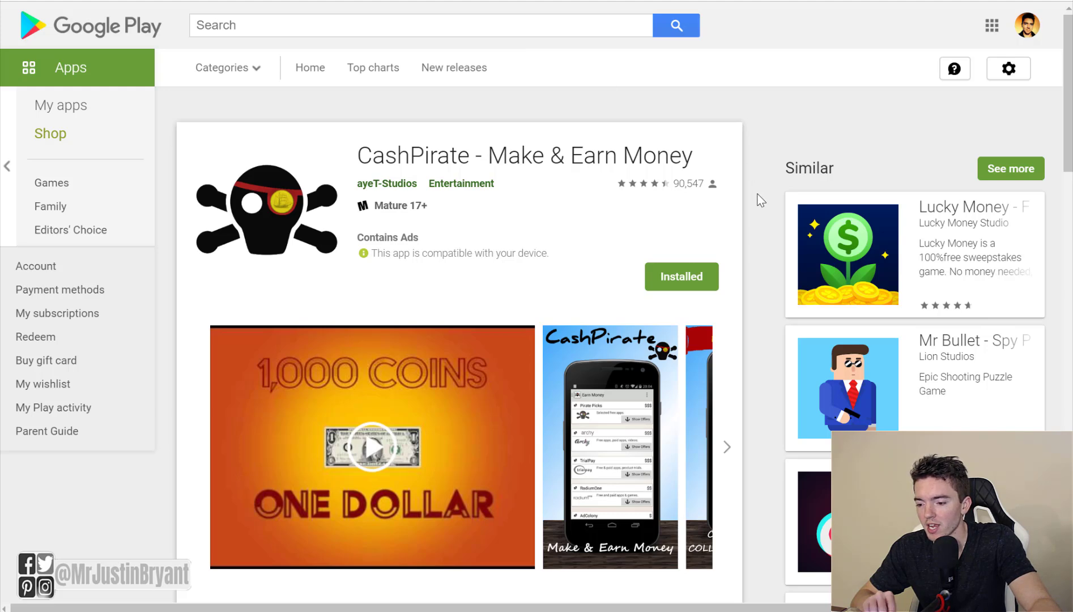
Expand CashPirate's full description, then open the GiftPanda - Rewards and Gift Cards listing
scroll(down, 3)
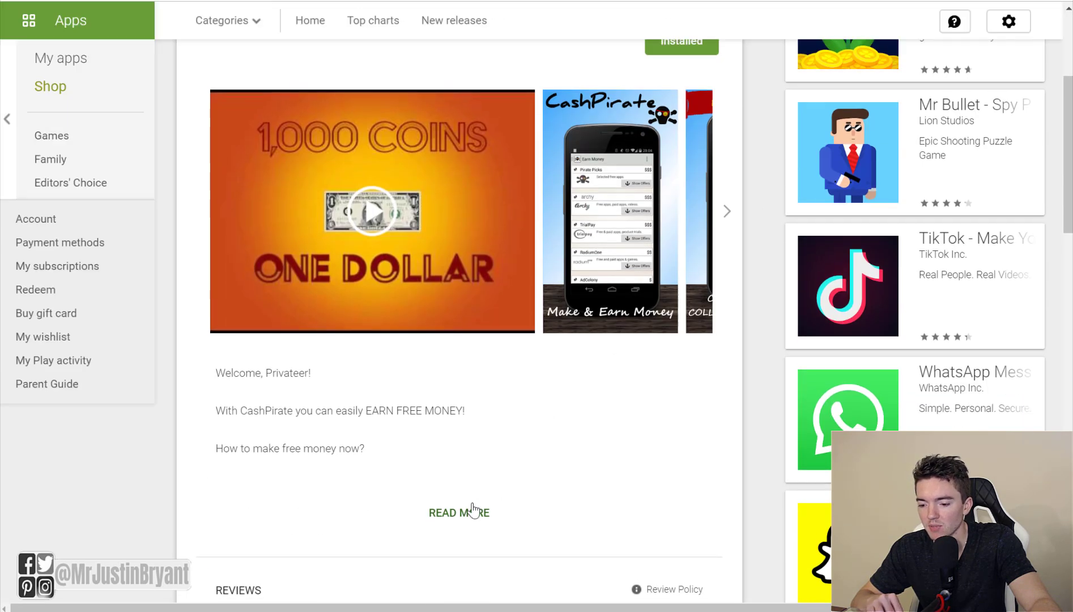
click(458, 513)
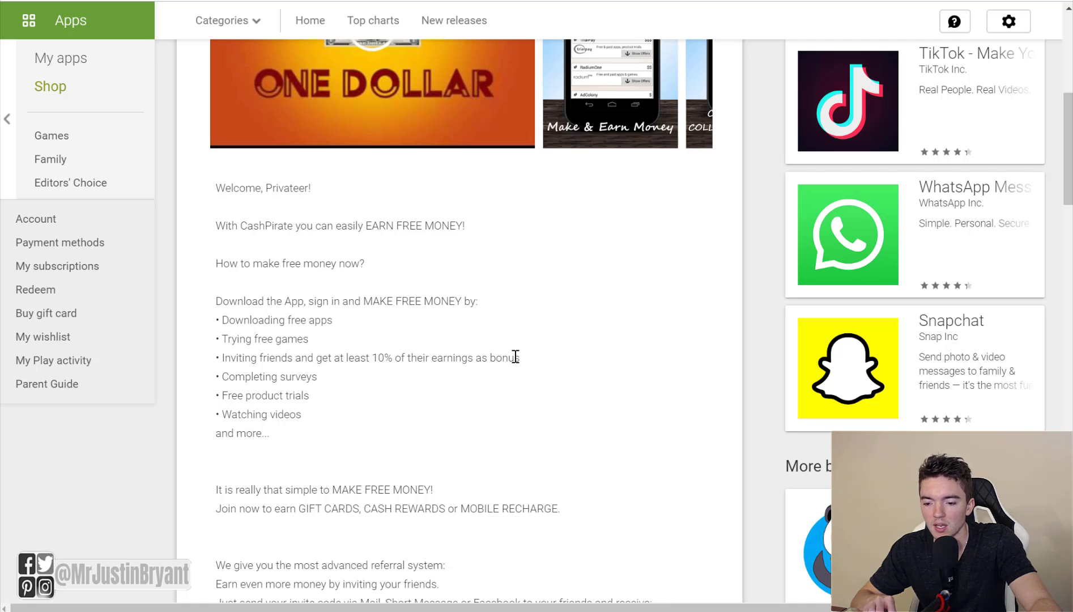
mouse_move(431, 390)
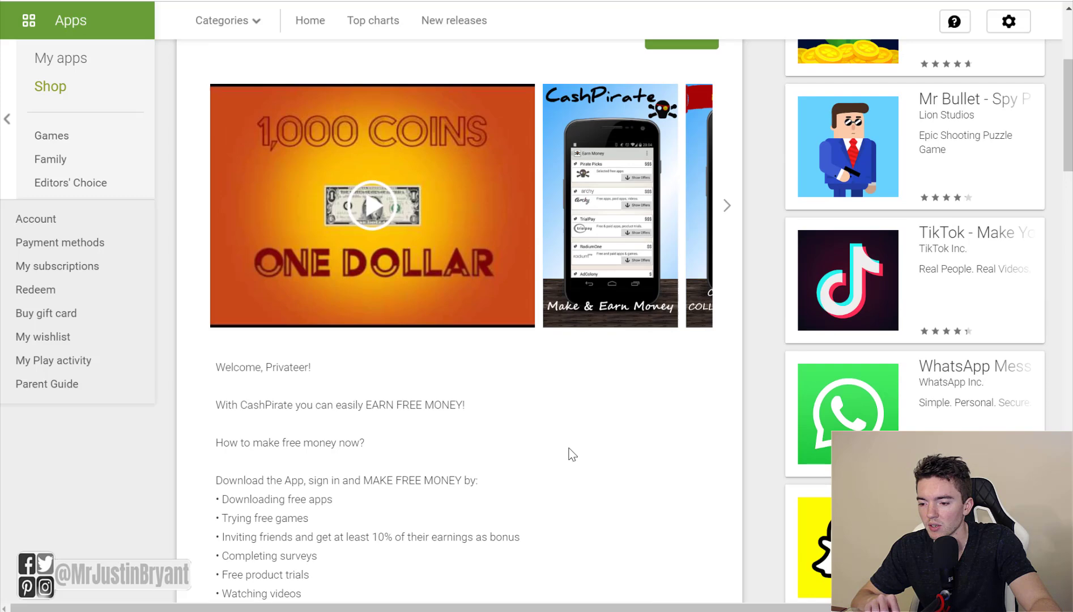
click(609, 205)
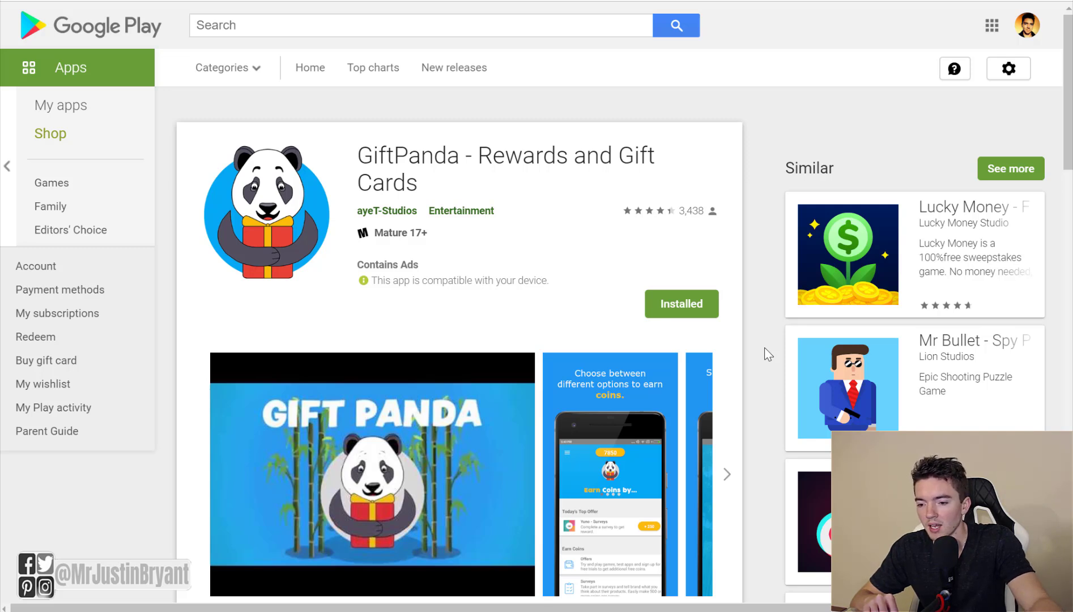
Expand and scroll through GiftPanda's full Google Play description
scroll(down, 3)
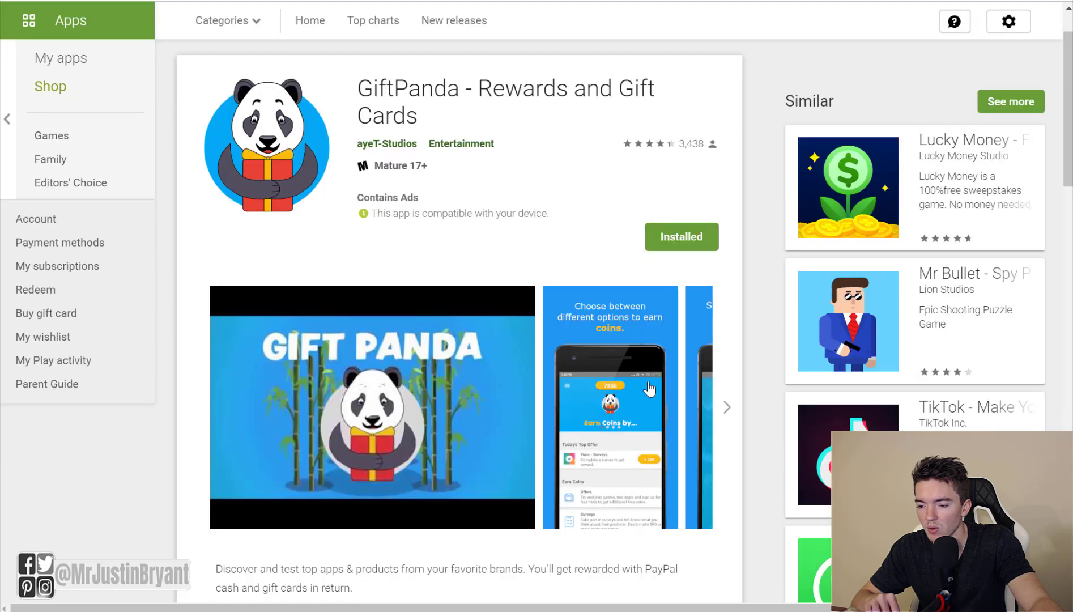
scroll(down, 3)
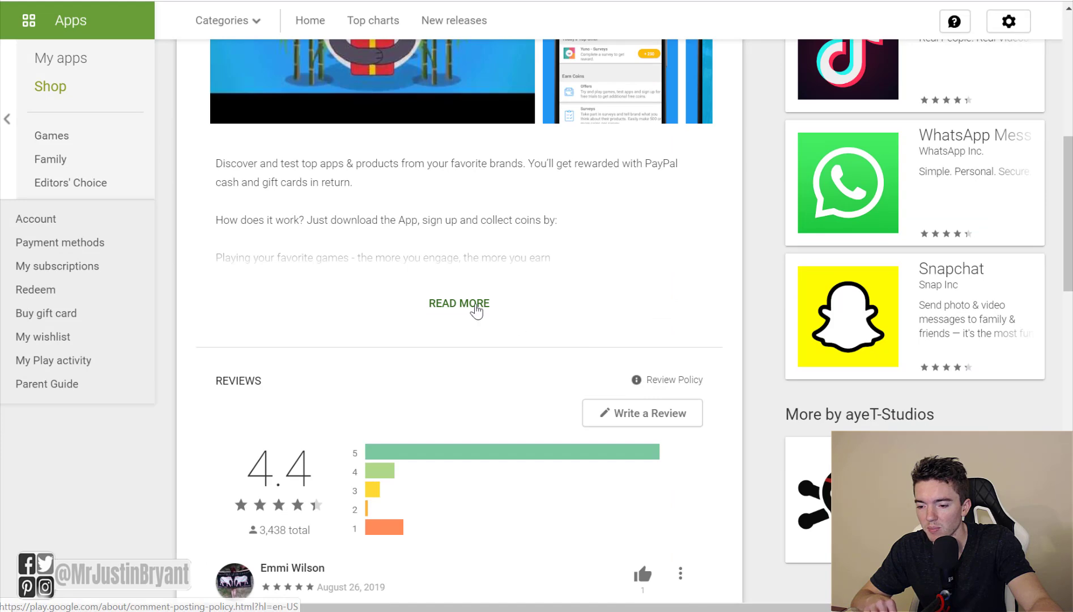
click(459, 304)
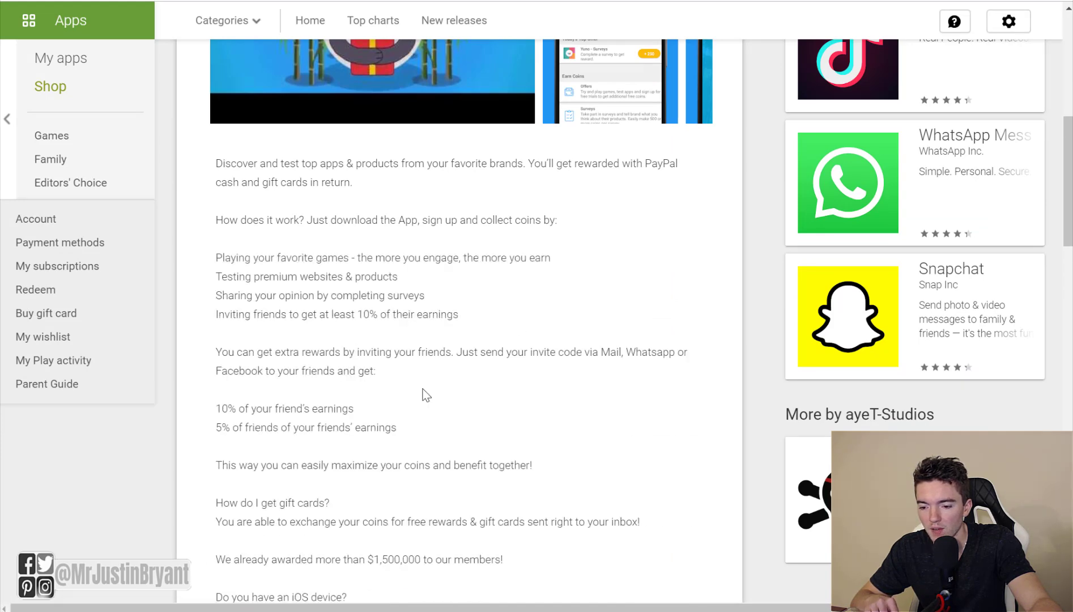
scroll(down, 3)
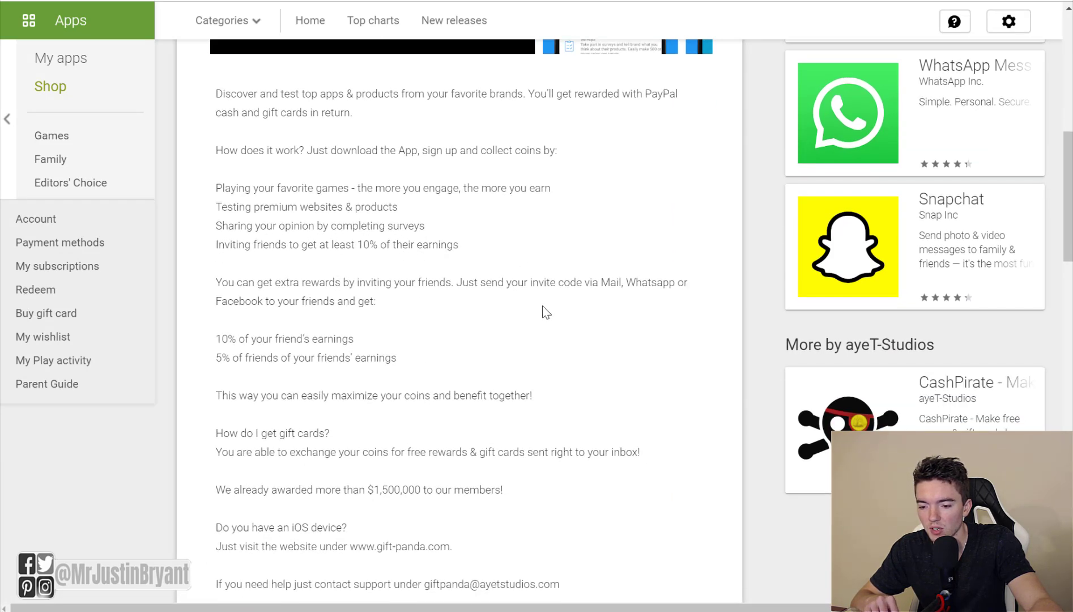
scroll(up, 3)
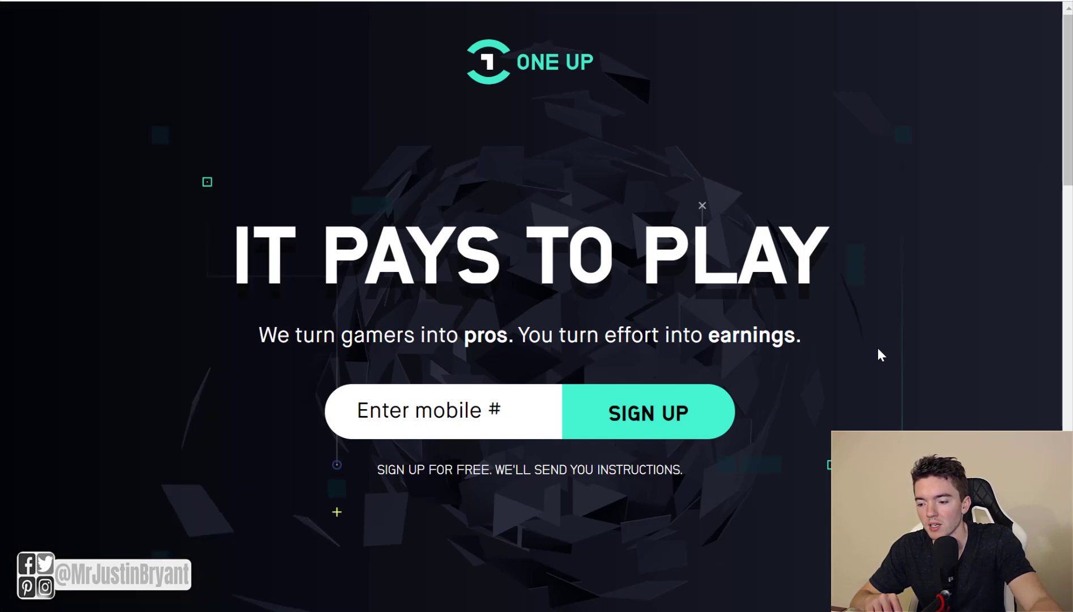
Scroll the One Up homepage down to the match, earnings and rewards phone mockups
scroll(down, 3)
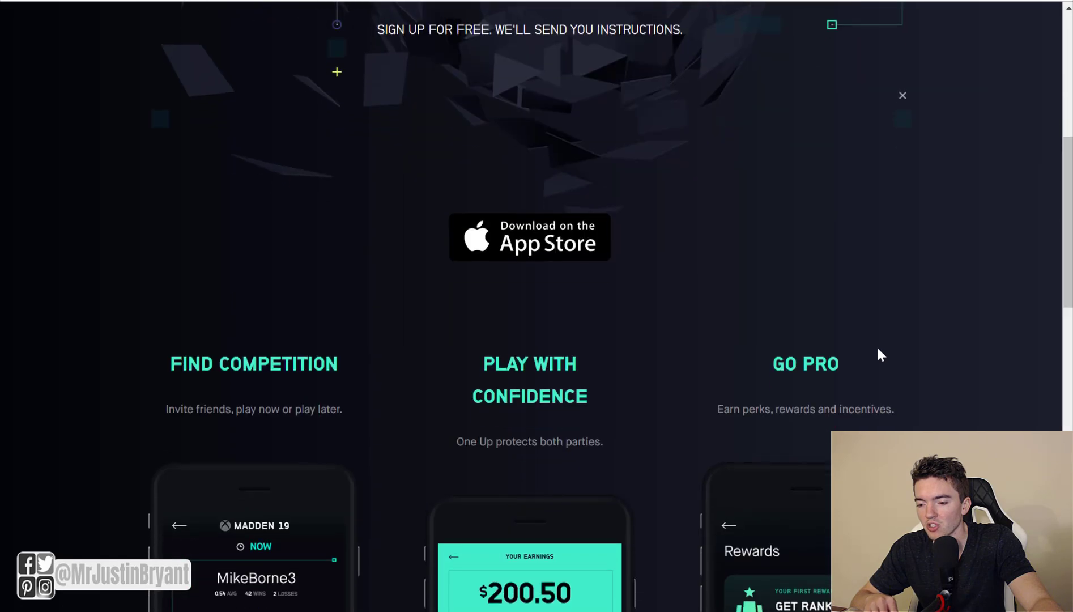
scroll(down, 3)
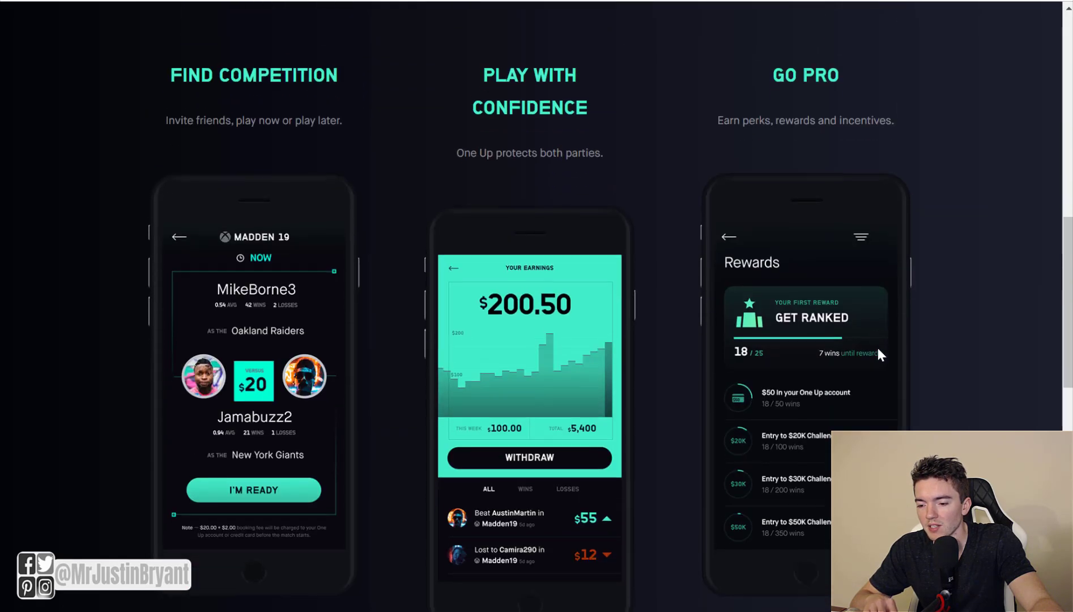
scroll(down, 3)
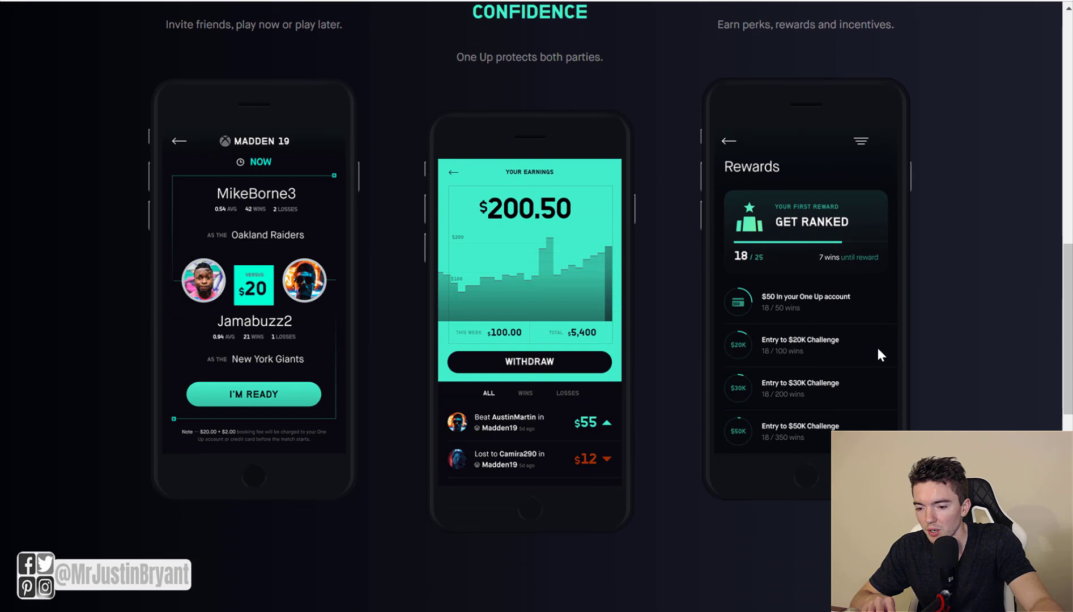
mouse_move(342, 341)
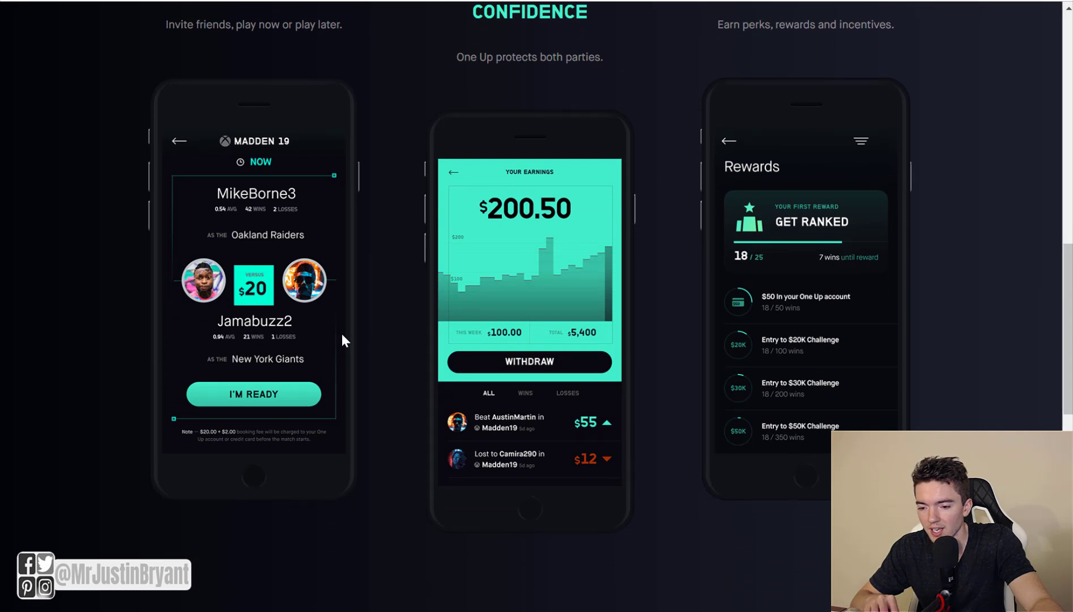
mouse_move(342, 310)
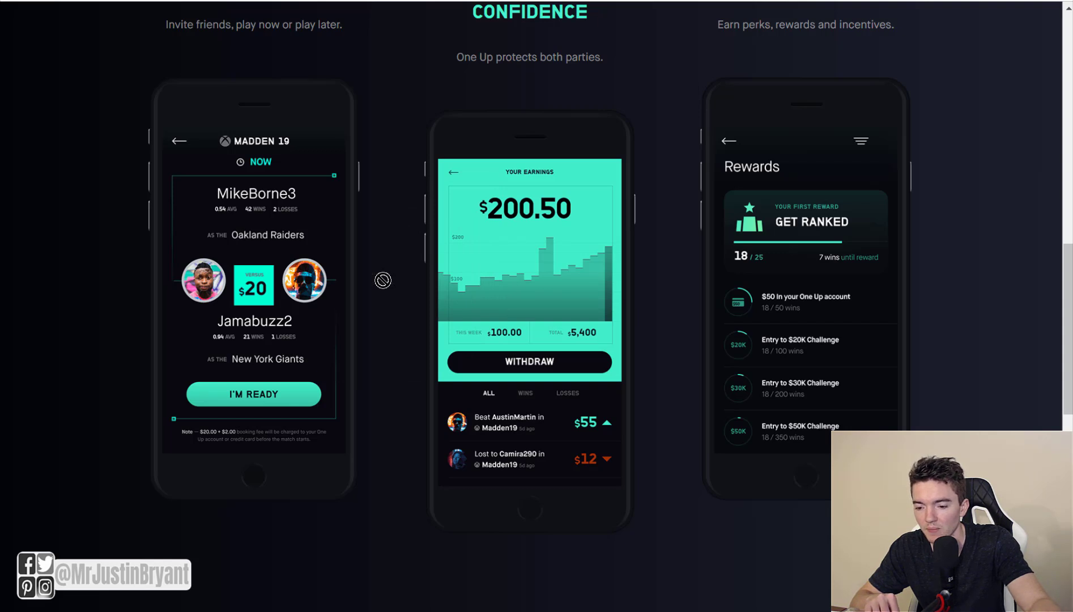
scroll(down, 3)
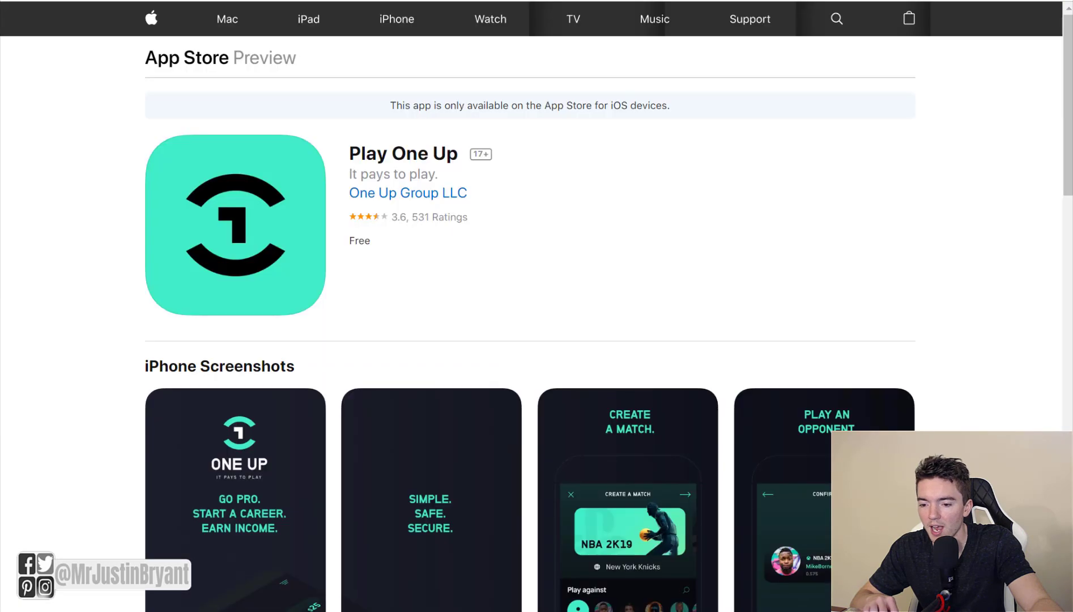
Scroll past Play One Up's screenshots and expand its full App Store description
scroll(down, 3)
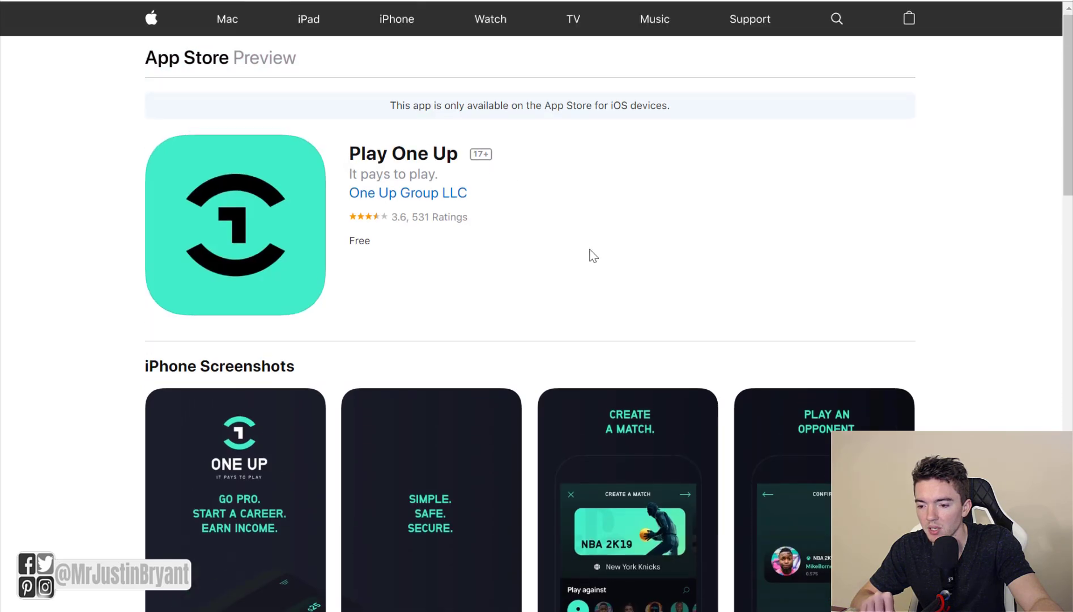
scroll(down, 3)
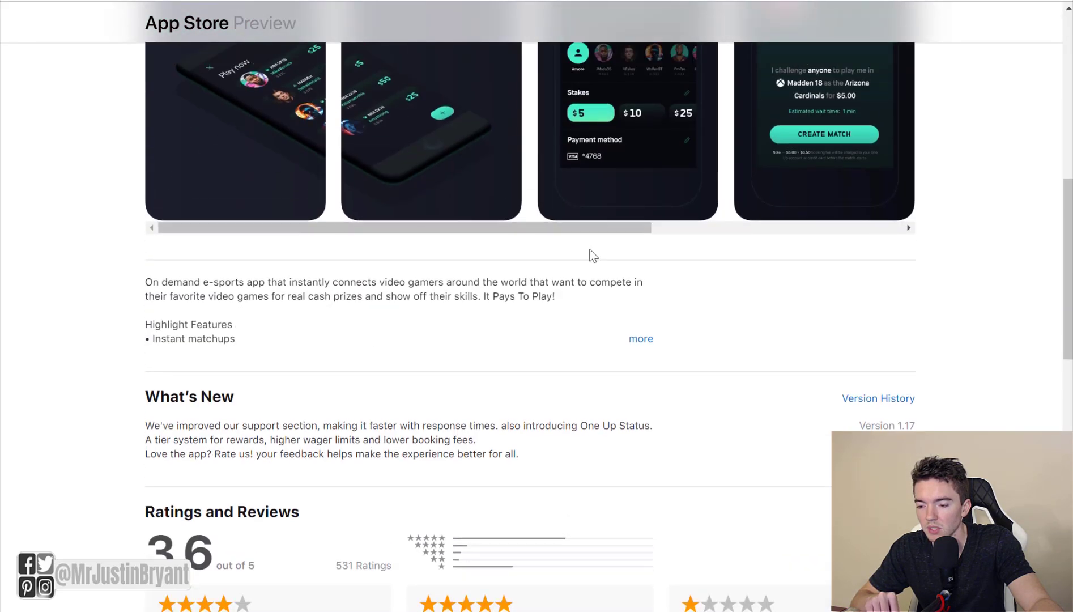
scroll(up, 3)
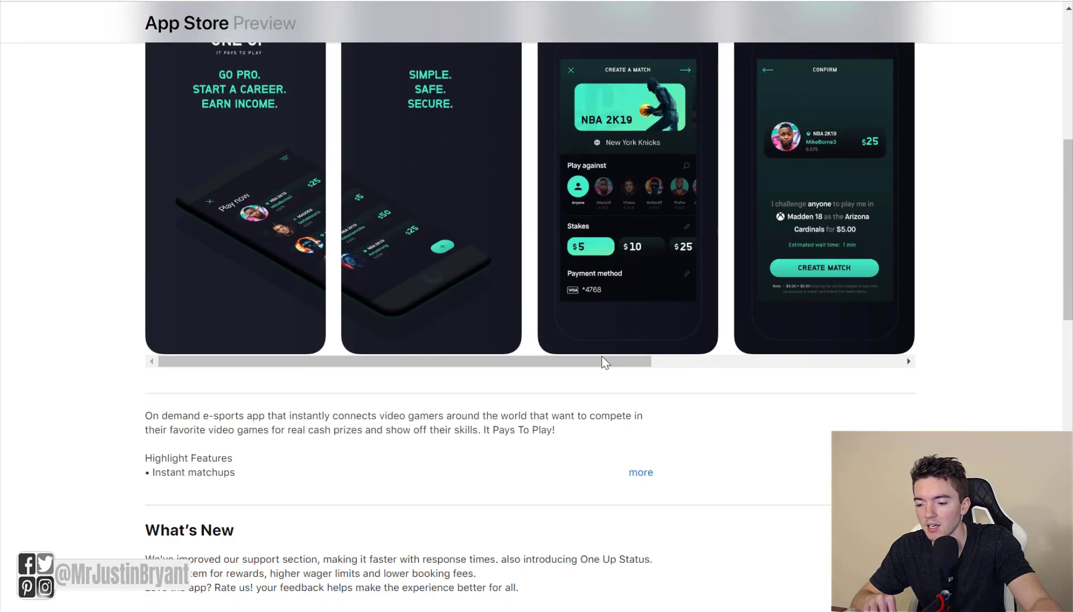
scroll(down, 3)
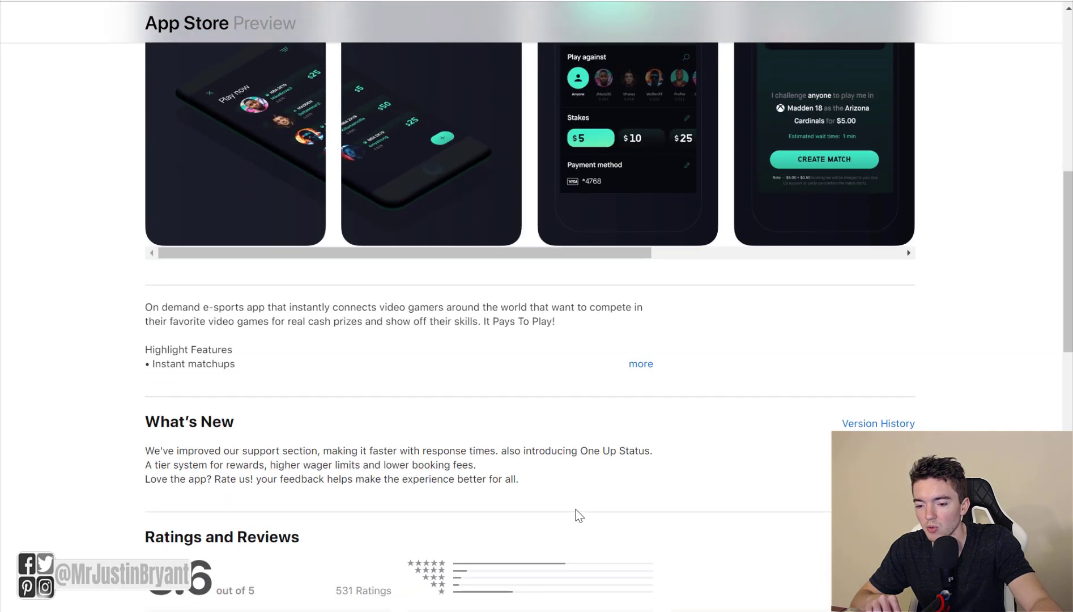
click(640, 363)
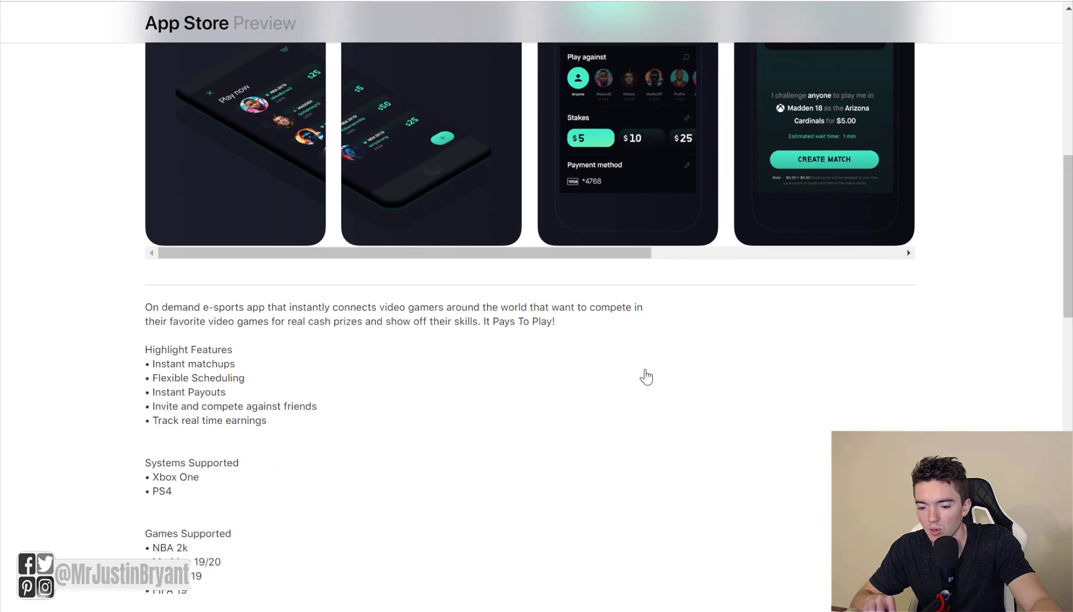
scroll(down, 3)
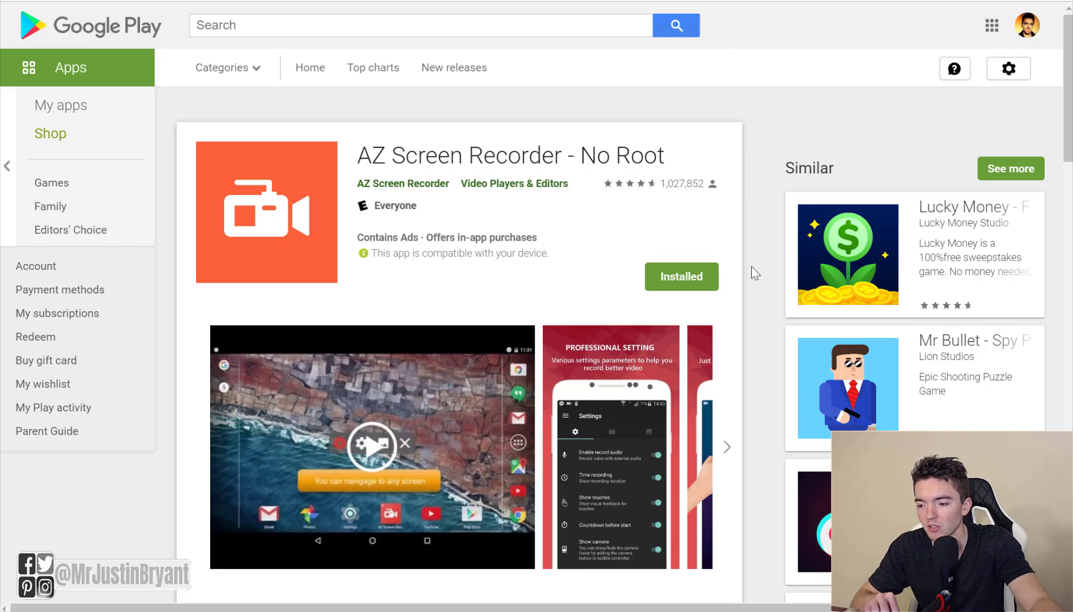
Browse the AZ Screen Recorder listing and close the enlarged screenshot viewer
scroll(down, 3)
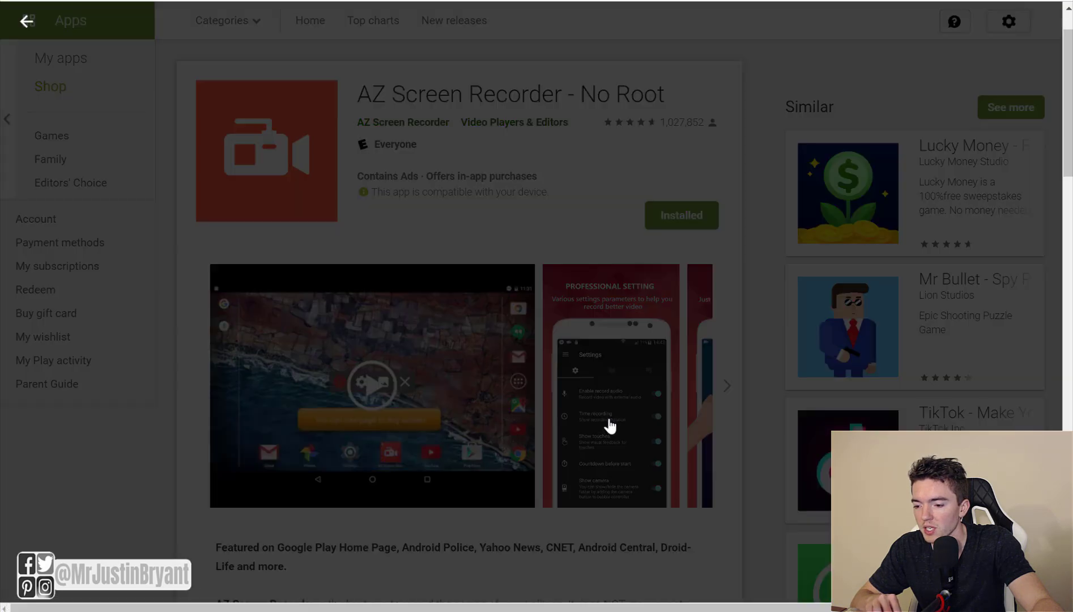
click(726, 386)
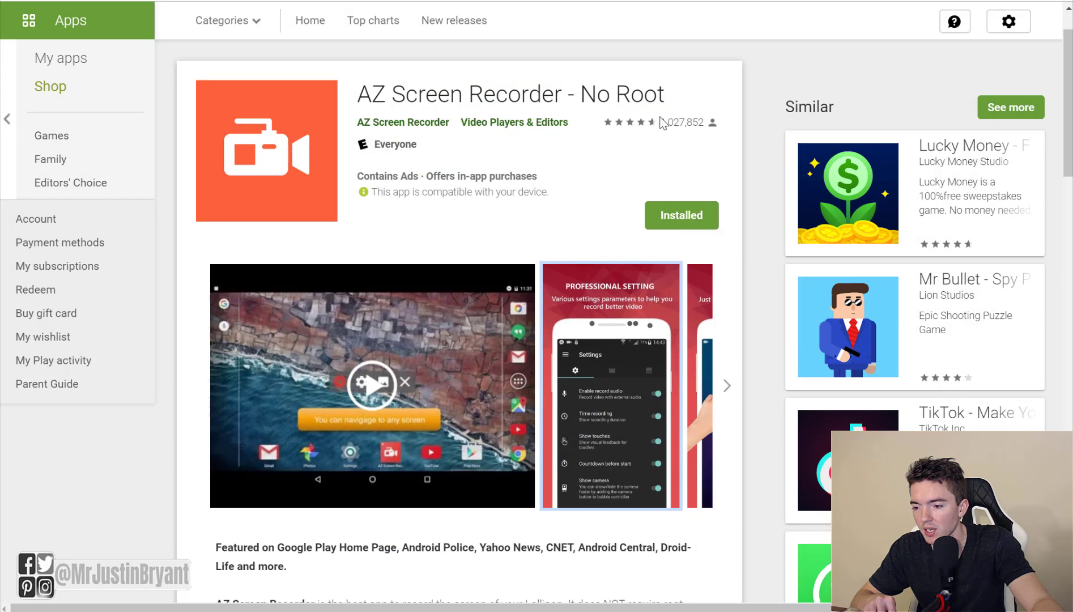
mouse_move(636, 138)
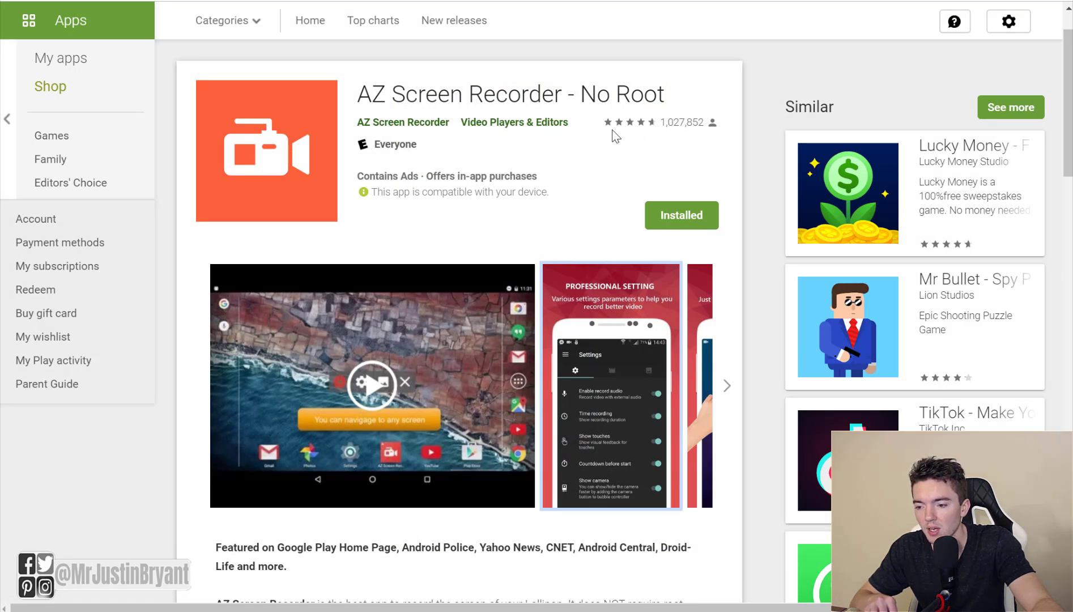
scroll(down, 3)
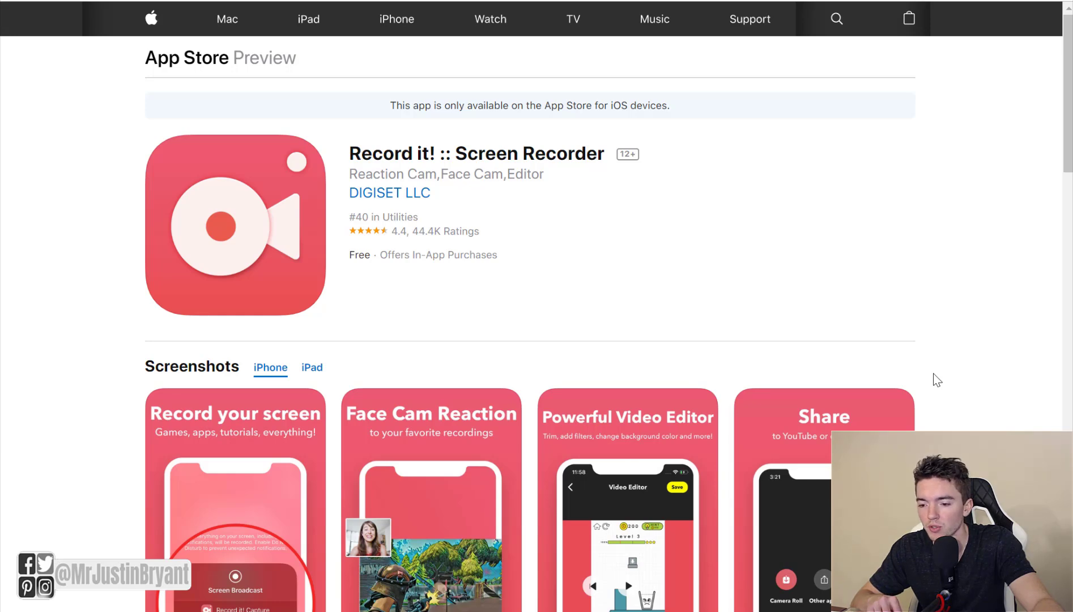
Scroll down the Record it! :: Screen Recorder App Store Preview page
scroll(down, 3)
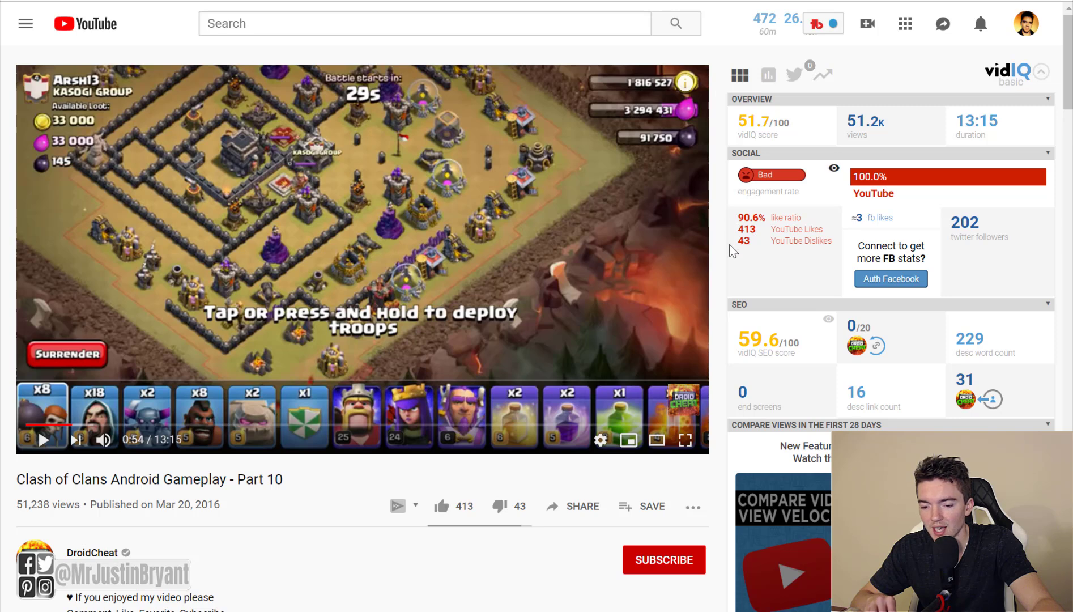
mouse_move(183, 553)
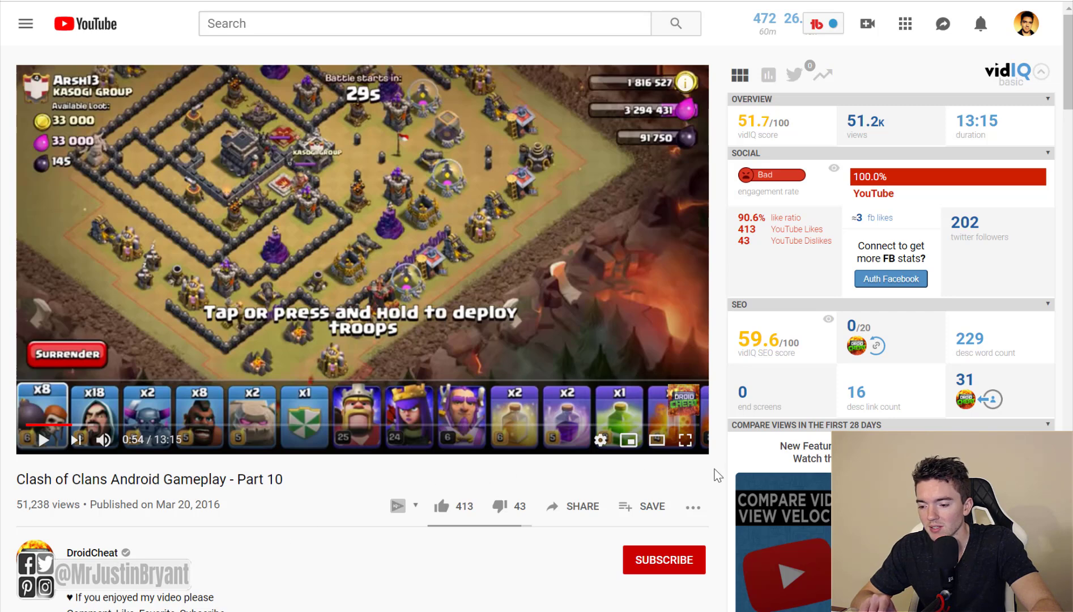
mouse_move(721, 476)
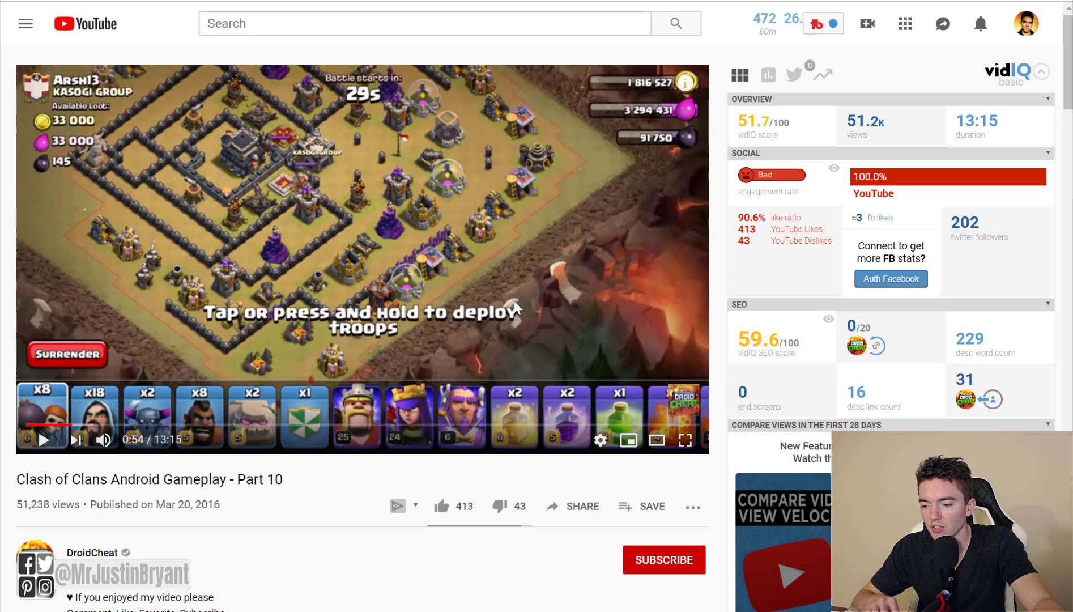
mouse_move(719, 377)
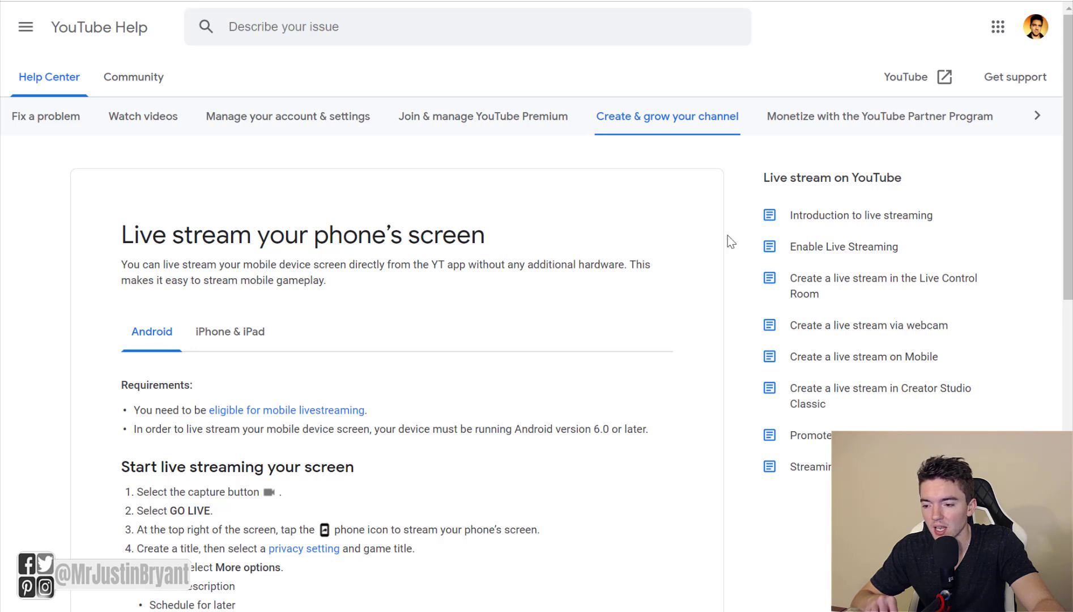
Scroll through the Android live-streaming steps, past thumbnail and orientation, to finishing setup
scroll(down, 3)
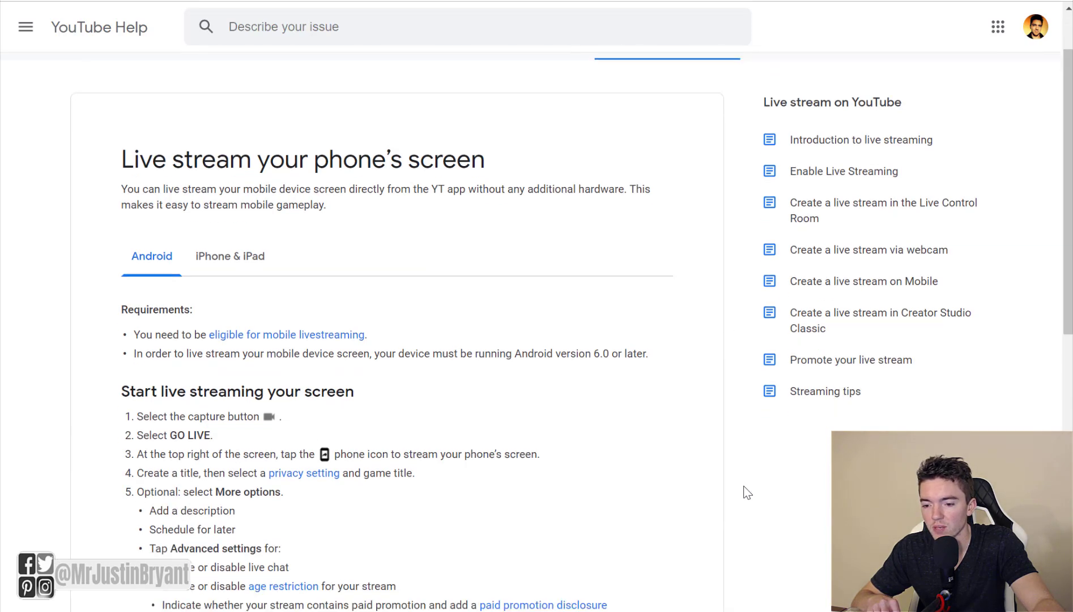
scroll(down, 3)
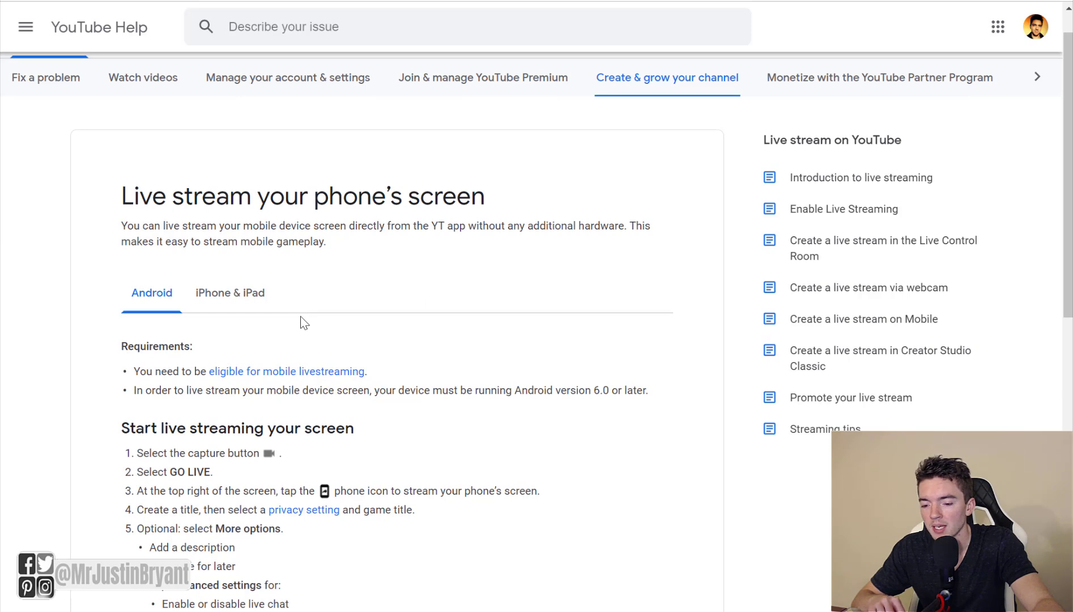
scroll(down, 3)
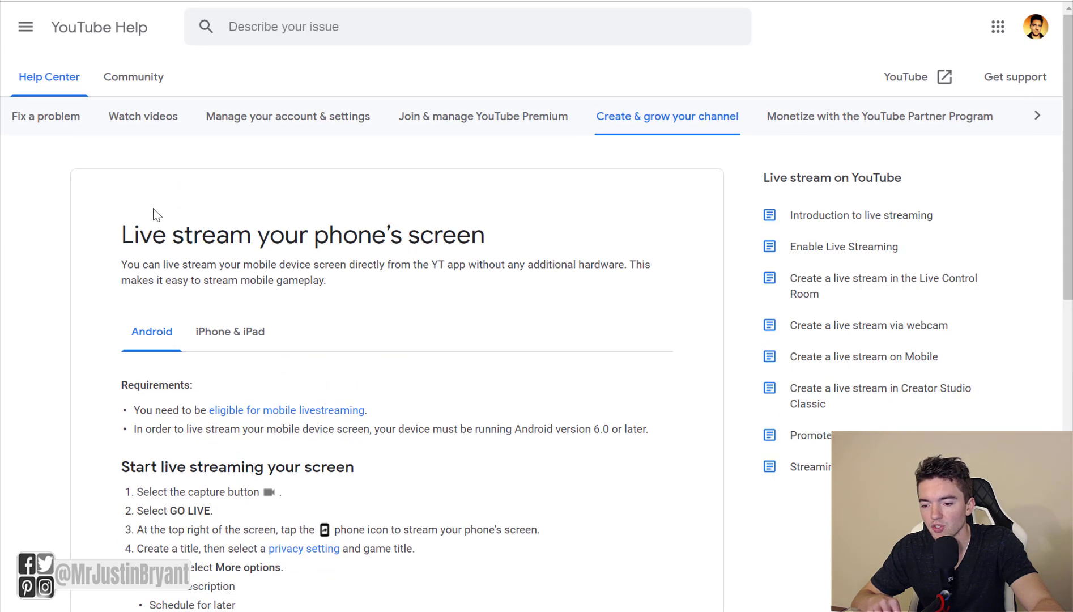
mouse_move(577, 247)
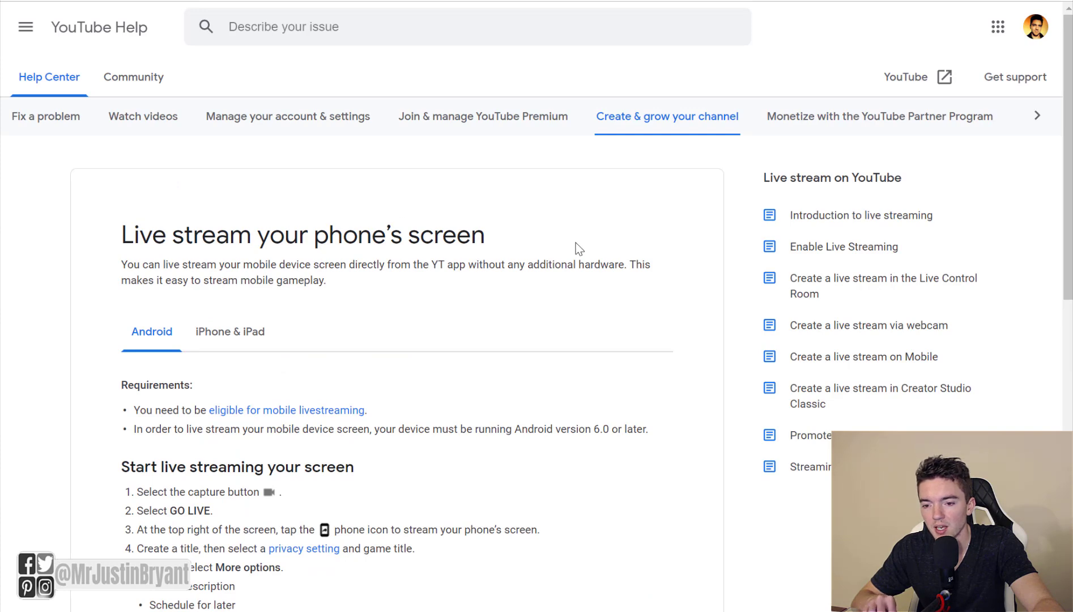
mouse_move(517, 374)
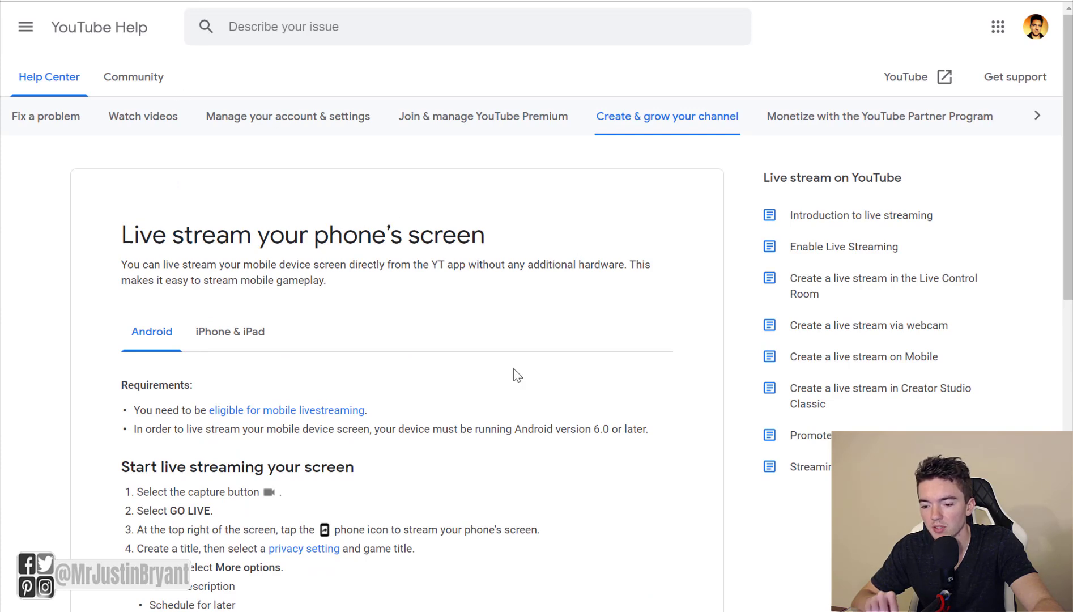
scroll(down, 3)
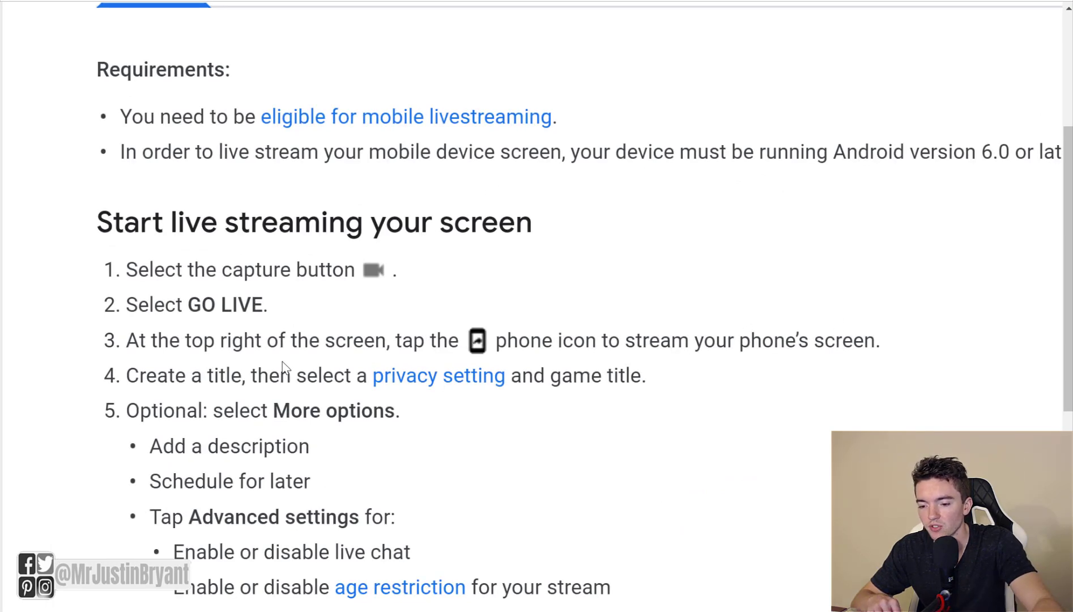
scroll(down, 3)
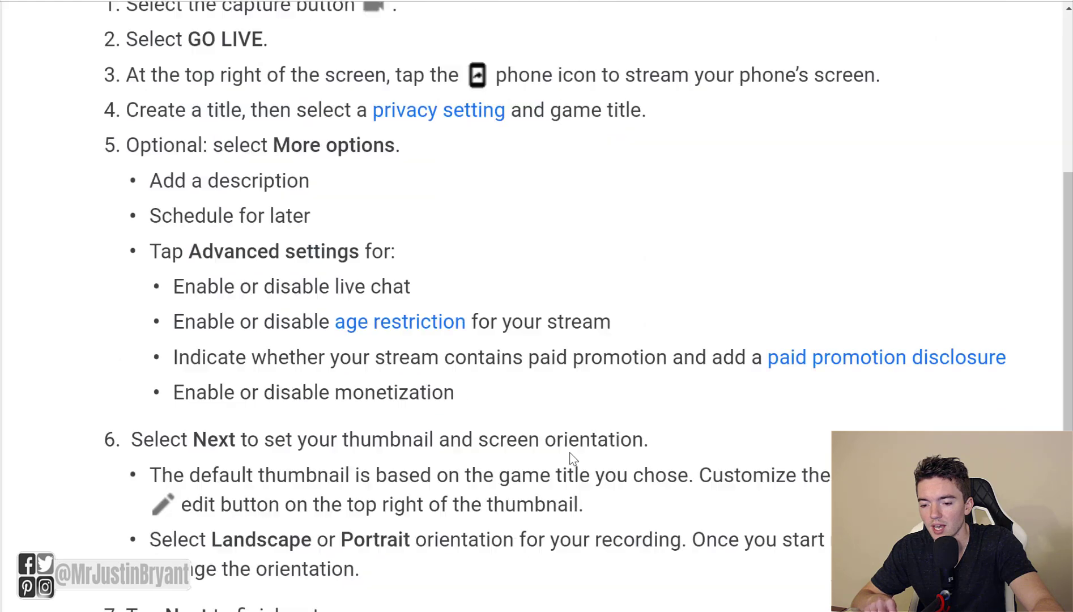
scroll(down, 3)
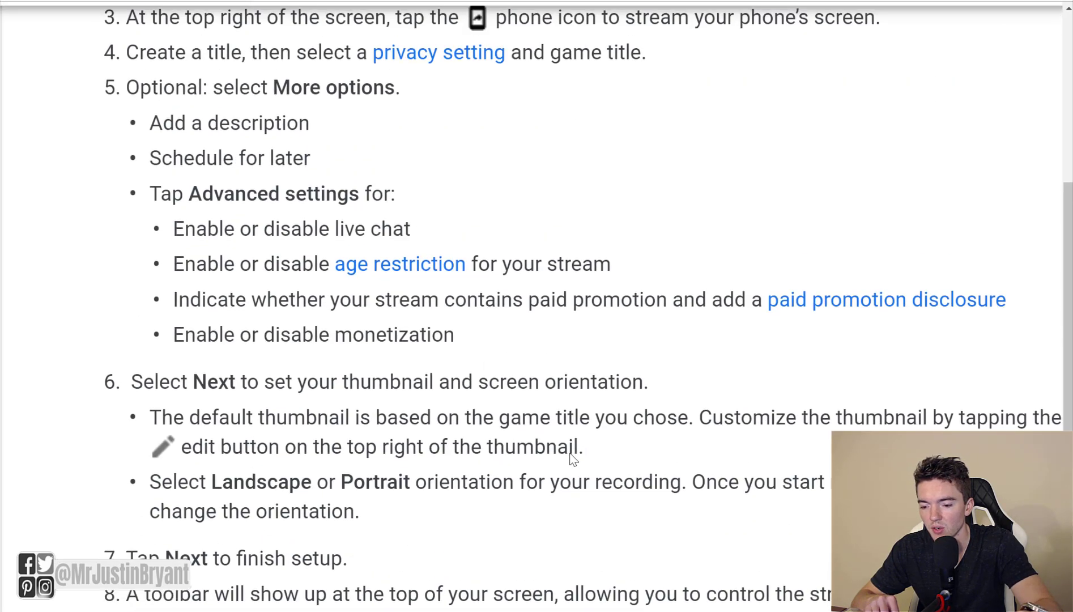